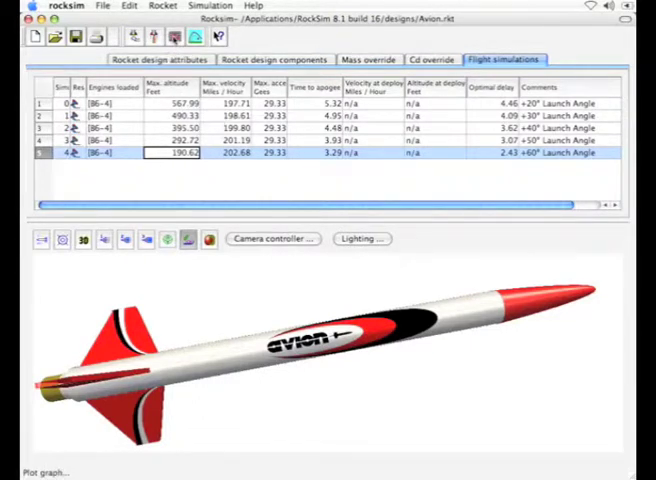
# Step: Plot Altitude on the Y axis against Range on the X axis for the Avion simulation
pyautogui.click(40, 472)
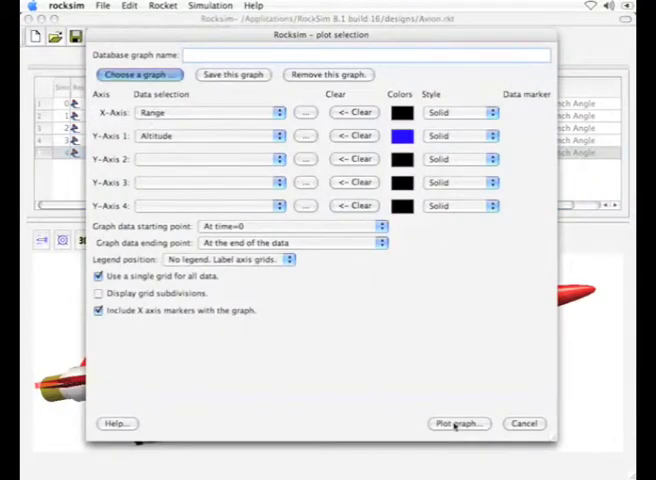
pyautogui.click(458, 424)
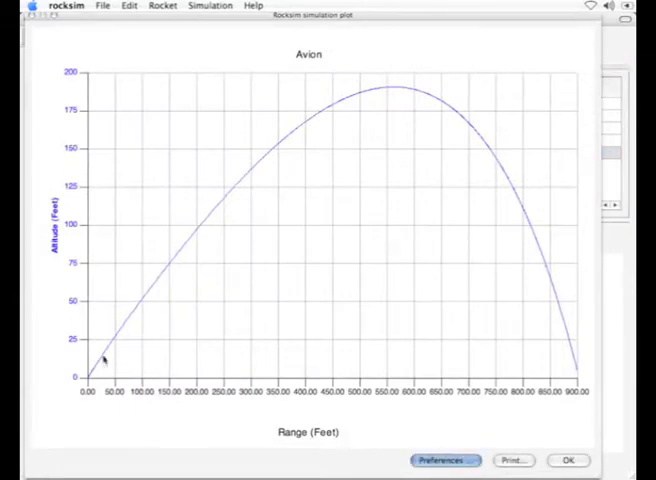
pyautogui.moveTo(132, 356)
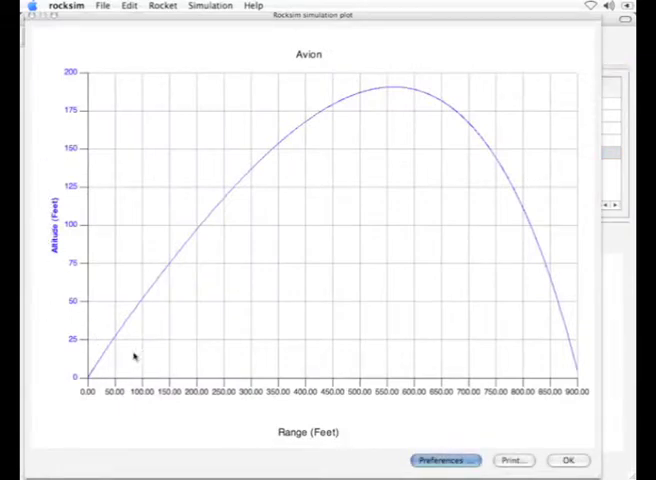
pyautogui.moveTo(104, 388)
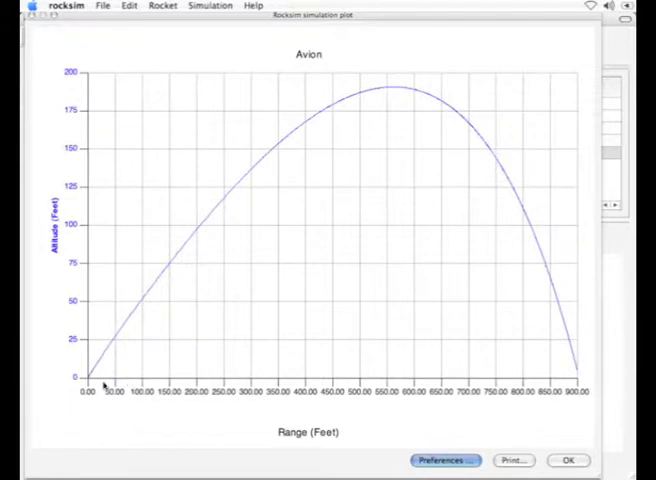
pyautogui.moveTo(458, 432)
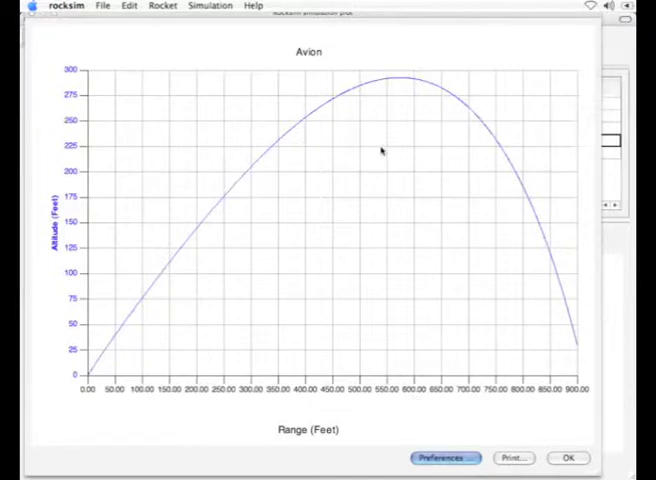
pyautogui.moveTo(212, 180)
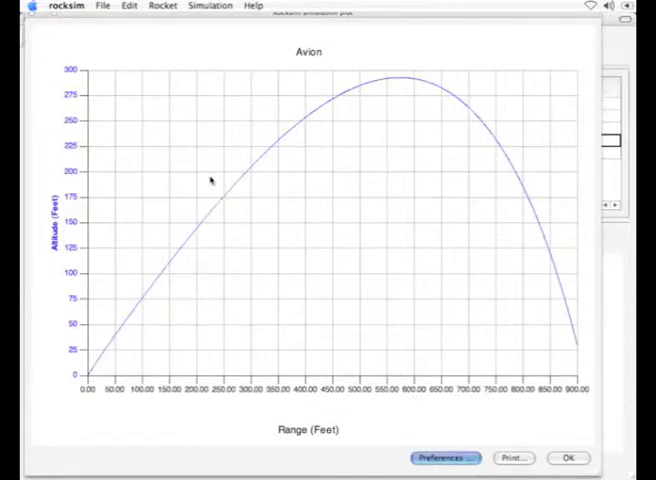
pyautogui.moveTo(392, 292)
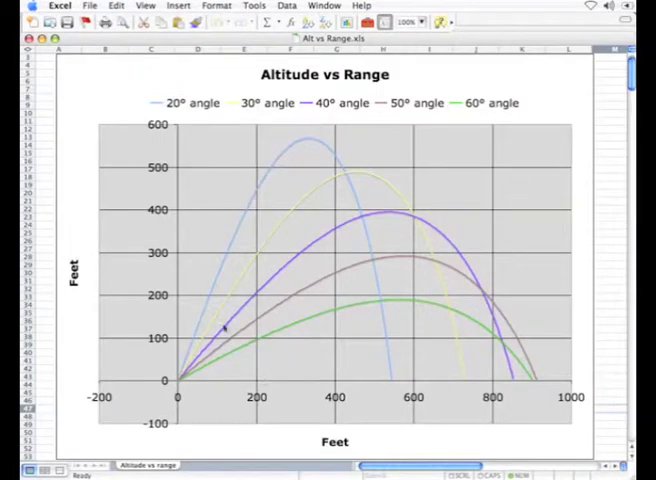
pyautogui.moveTo(352, 312)
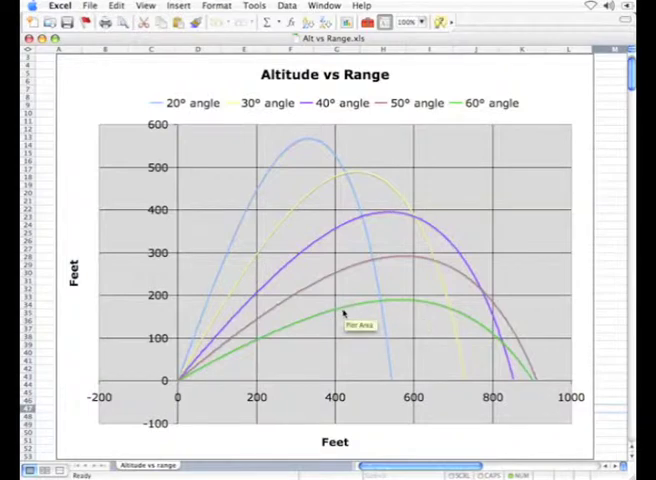
pyautogui.moveTo(332, 242)
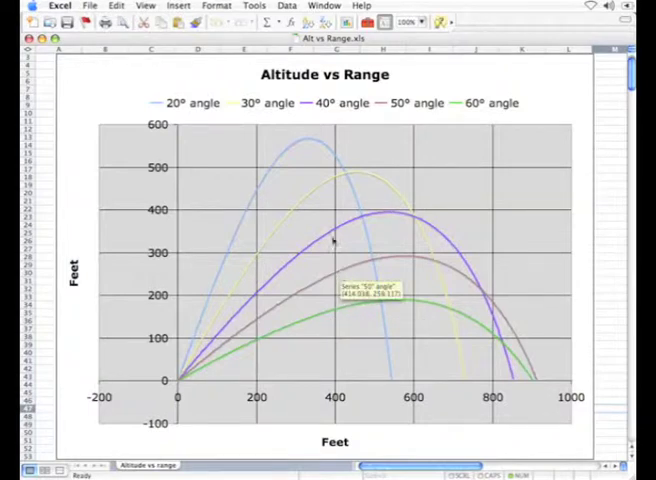
pyautogui.moveTo(276, 190)
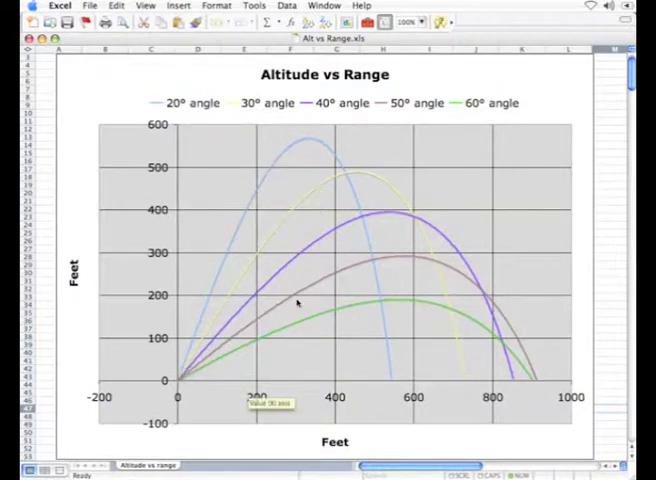
pyautogui.moveTo(358, 304)
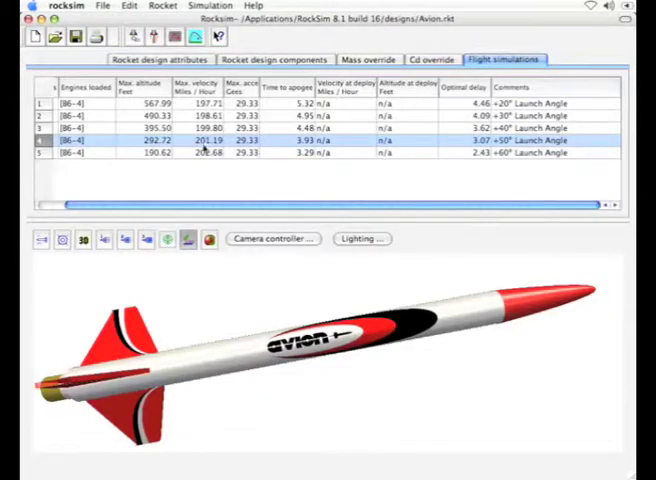
pyautogui.moveTo(184, 152)
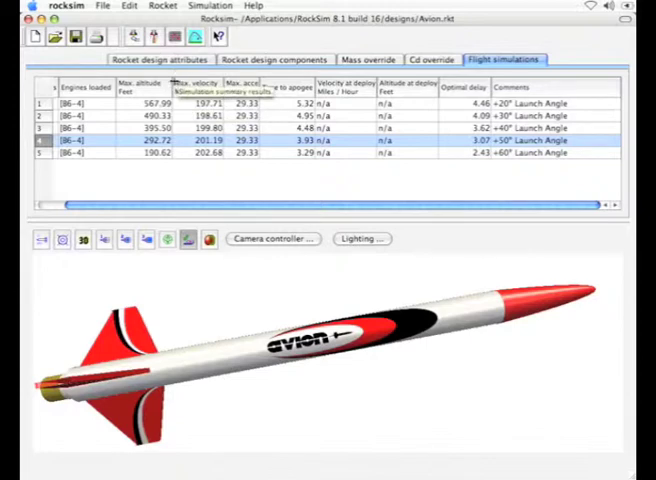
# Step: Export the +50° simulation's data to a CSV on the desktop via File > Export > Simulation data, confirming completion
pyautogui.click(104, 6)
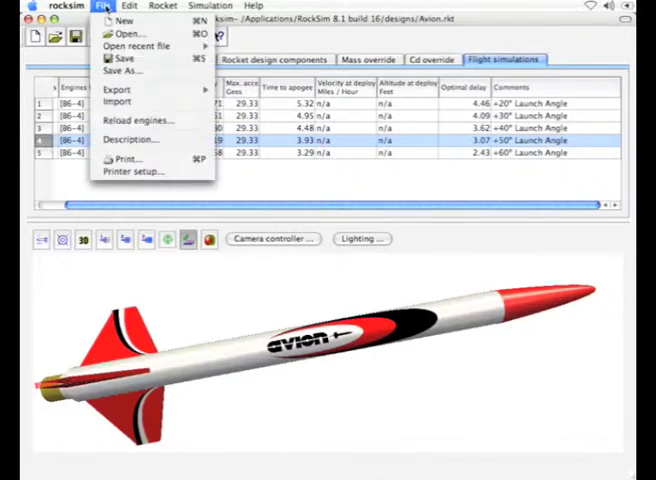
pyautogui.moveTo(120, 92)
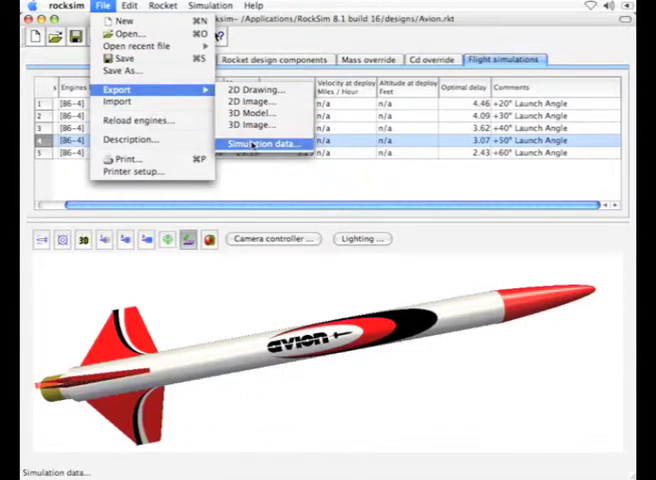
pyautogui.click(264, 144)
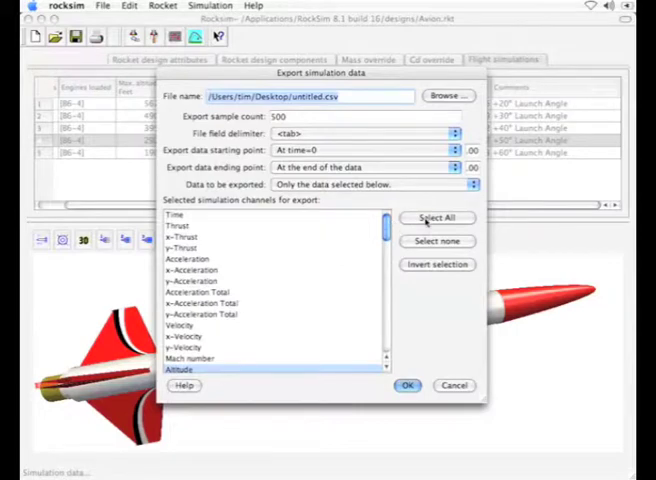
pyautogui.scroll(-3)
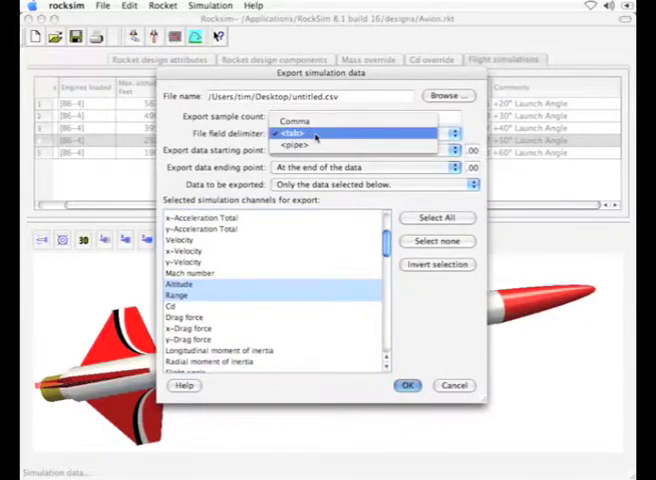
pyautogui.click(296, 130)
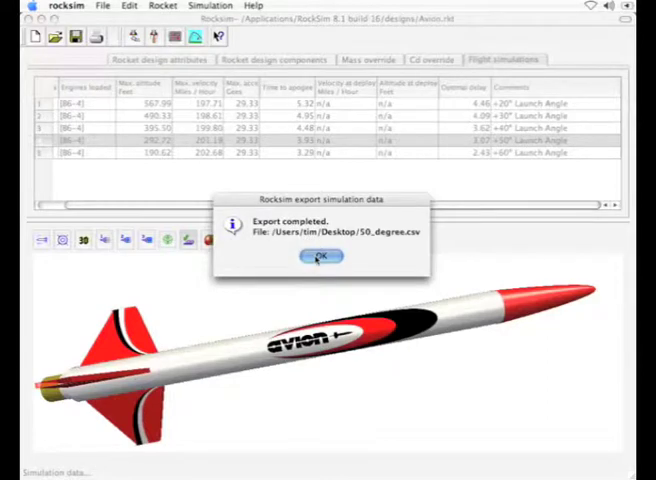
pyautogui.click(320, 256)
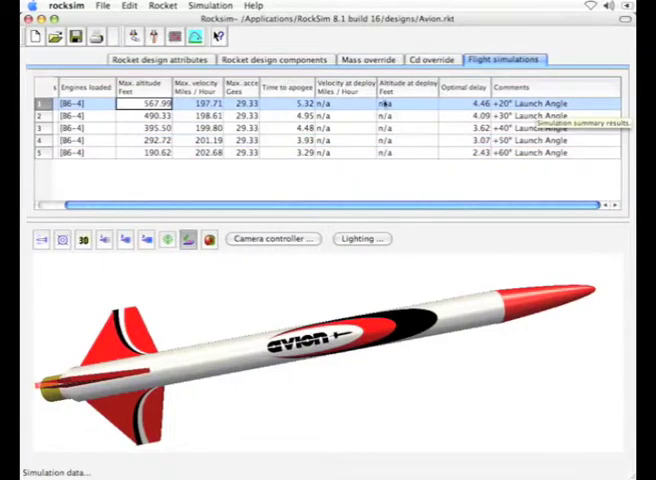
# Step: Export the +20° simulation's Altitude and Range channels to a 20_degree CSV, confirming completion
pyautogui.click(102, 6)
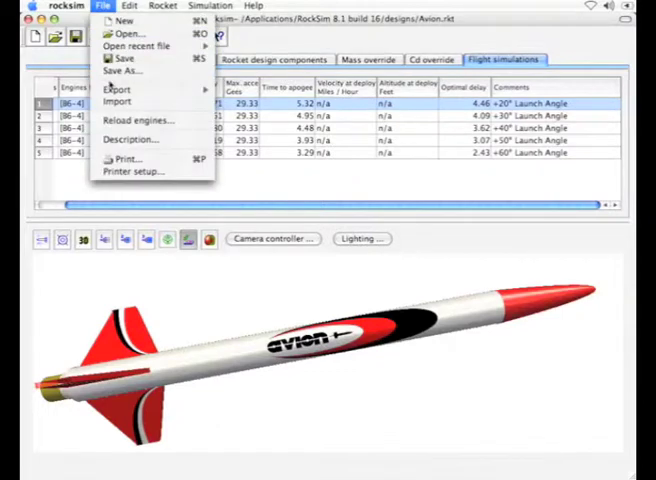
pyautogui.click(118, 88)
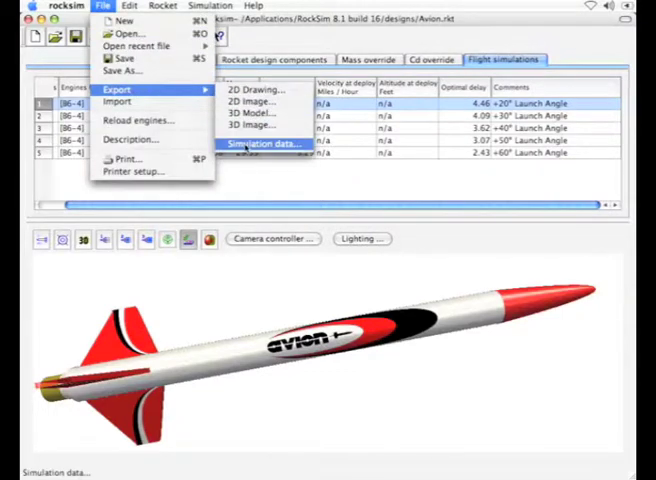
pyautogui.click(264, 144)
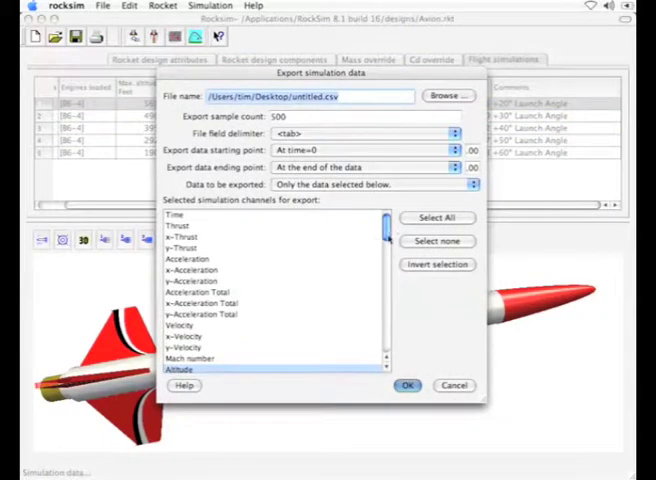
pyautogui.scroll(-3)
pyautogui.write('20_degree')
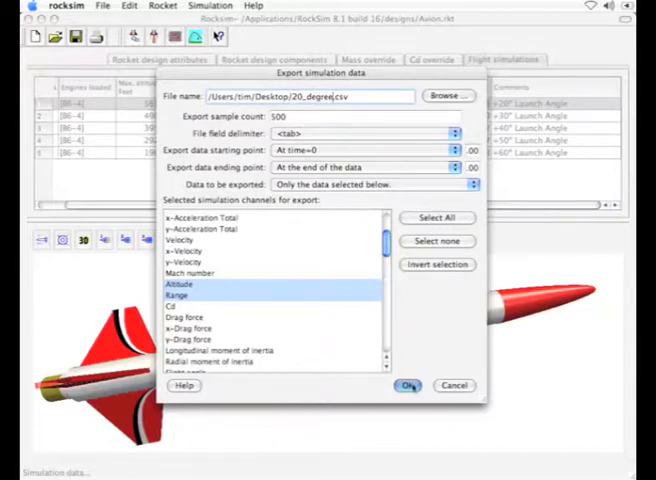
pyautogui.click(408, 386)
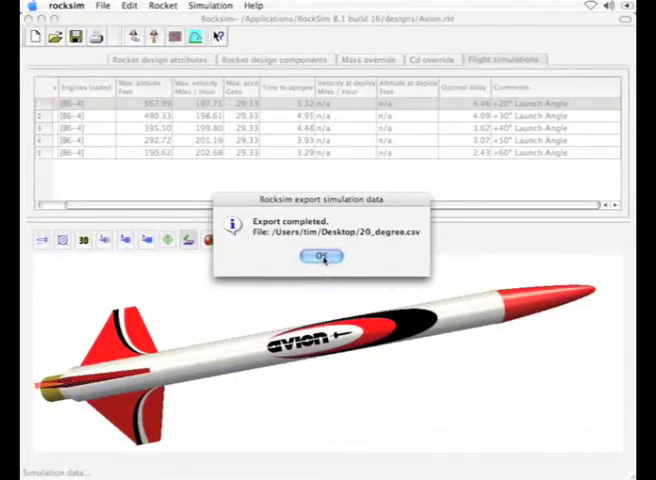
pyautogui.click(320, 256)
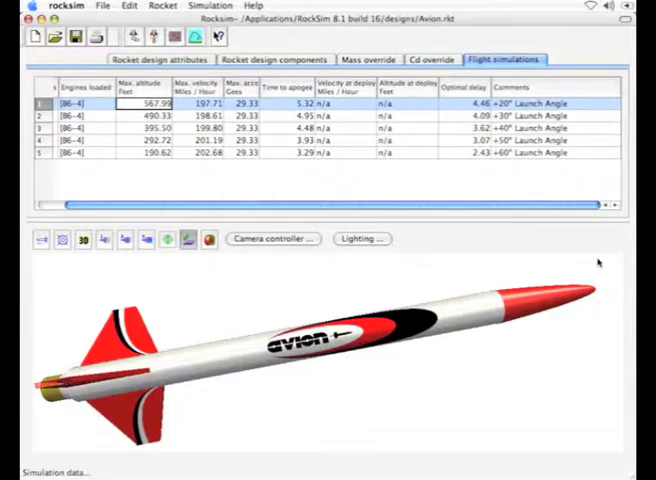
pyautogui.moveTo(596, 262)
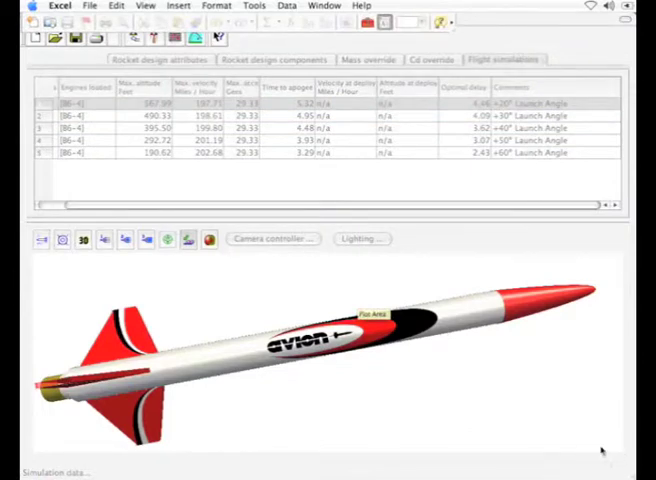
pyautogui.click(90, 6)
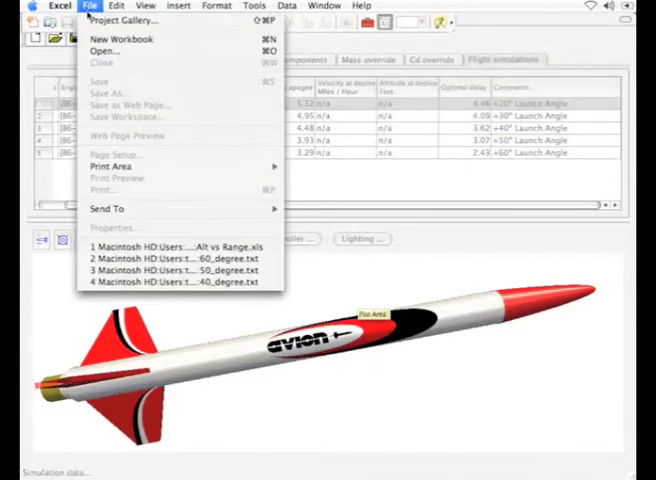
pyautogui.click(100, 52)
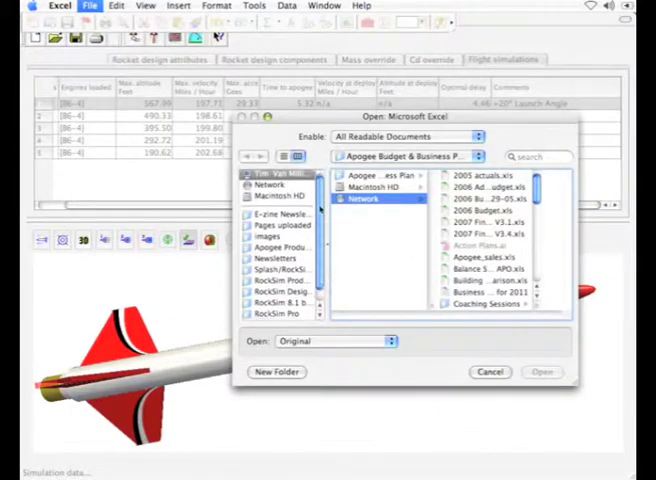
pyautogui.click(270, 312)
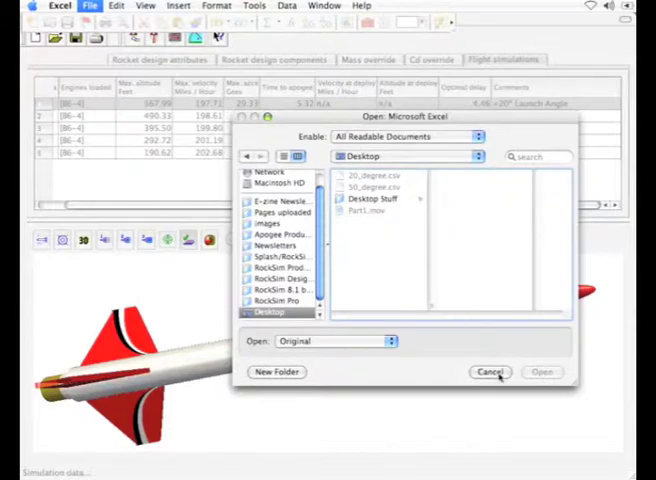
pyautogui.click(490, 372)
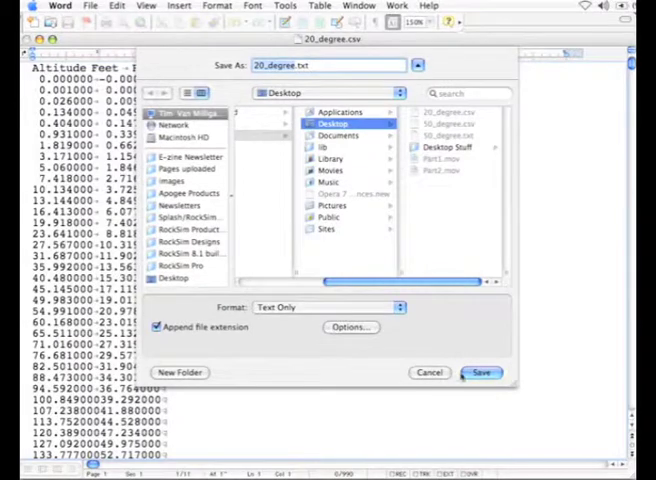
# Step: Save the data from Word as Text Only file 20_degree.txt on the Desktop
pyautogui.click(480, 372)
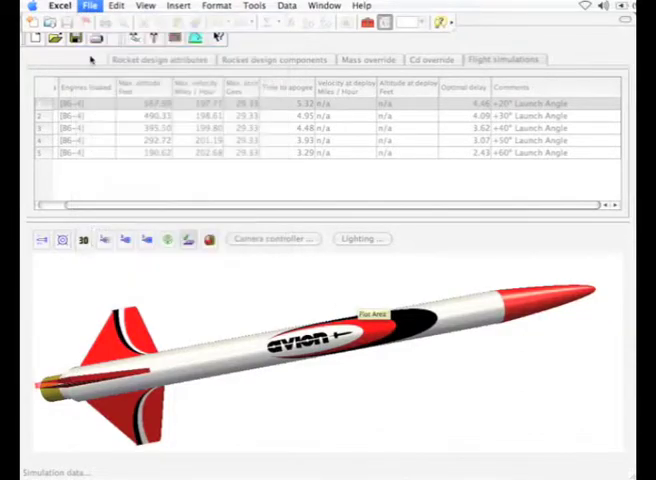
# Step: Open 20_degree.txt from the Desktop, then import the next trajectory text file with default wizard settings
pyautogui.click(88, 6)
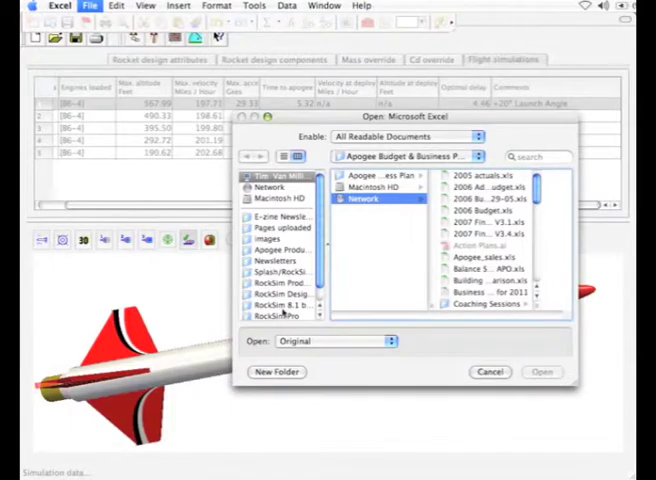
pyautogui.click(276, 312)
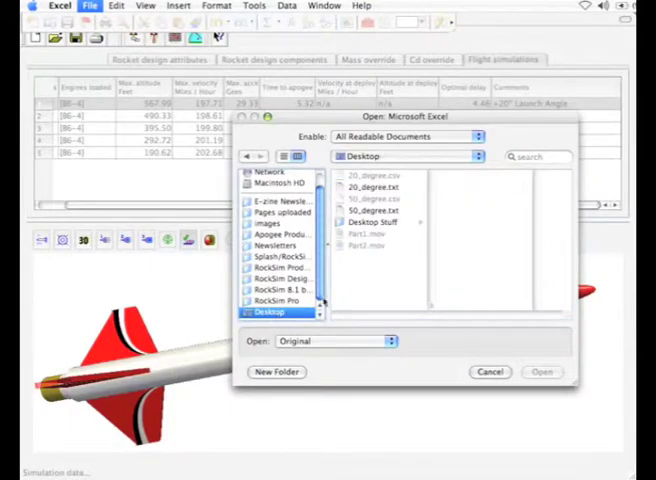
pyautogui.click(372, 188)
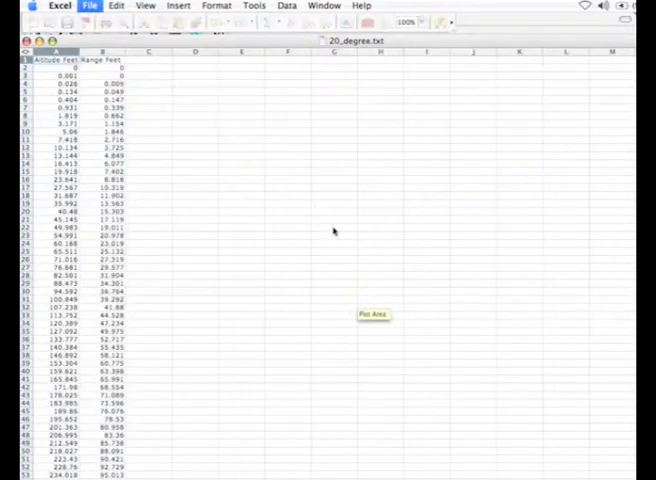
pyautogui.click(90, 4)
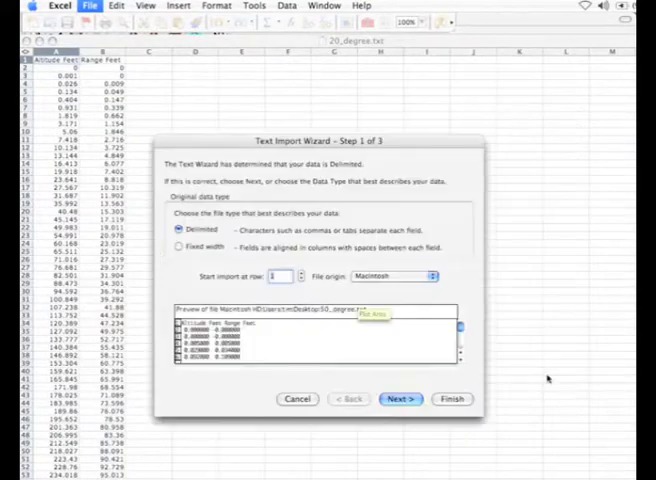
pyautogui.click(452, 398)
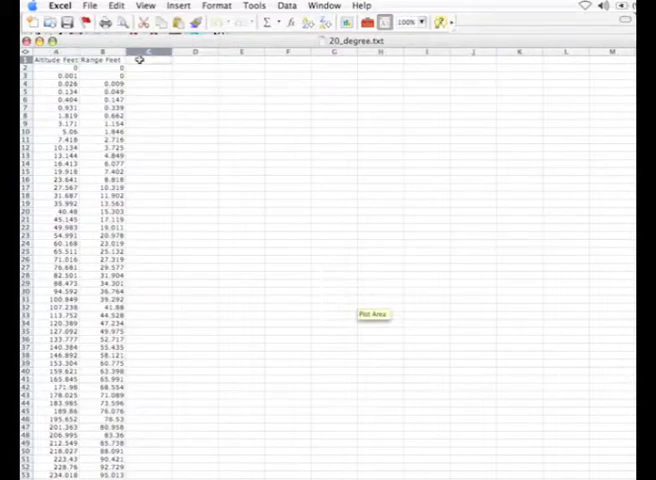
# Step: Paste the second flight's Altitude and Range columns into C and D, closing the source without keeping the clipboard
pyautogui.click(116, 6)
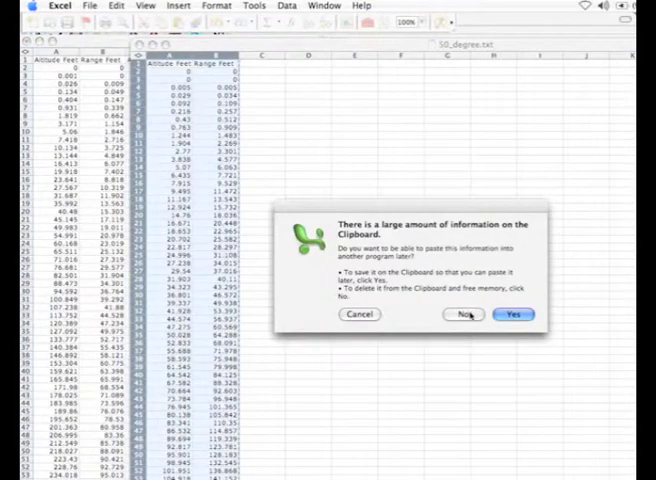
pyautogui.click(462, 316)
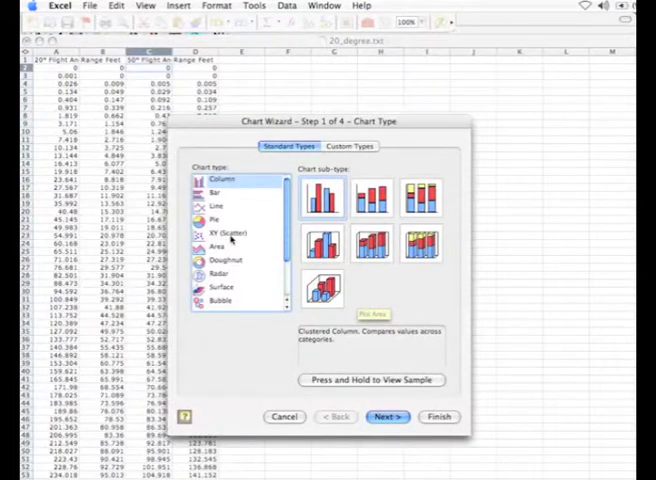
# Step: Choose an XY scatter chart with smoothed lines and no markers and continue to source data
pyautogui.click(226, 232)
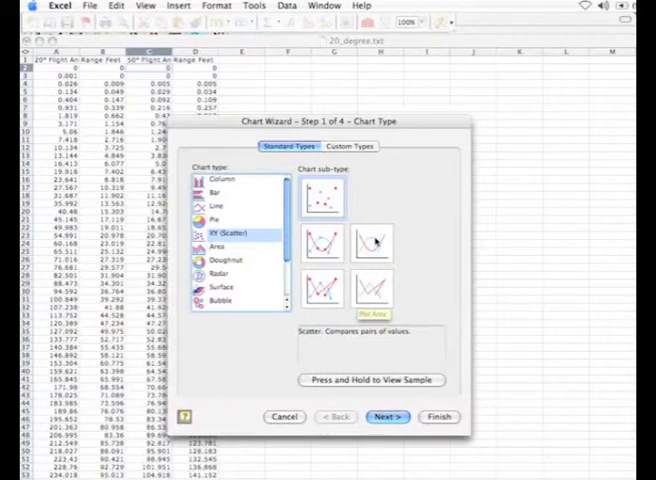
pyautogui.click(372, 244)
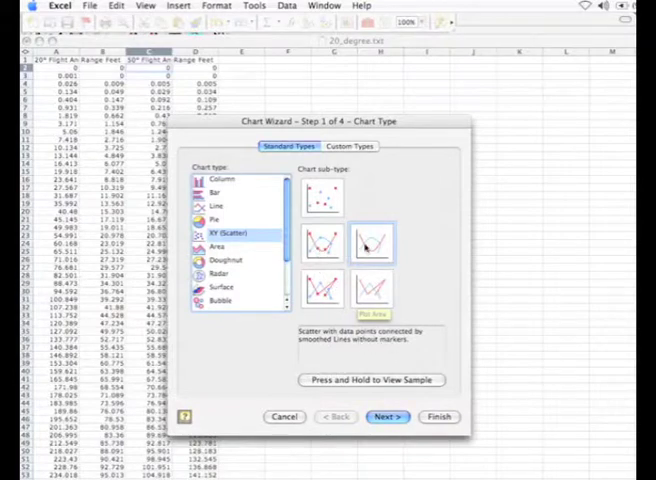
pyautogui.click(370, 244)
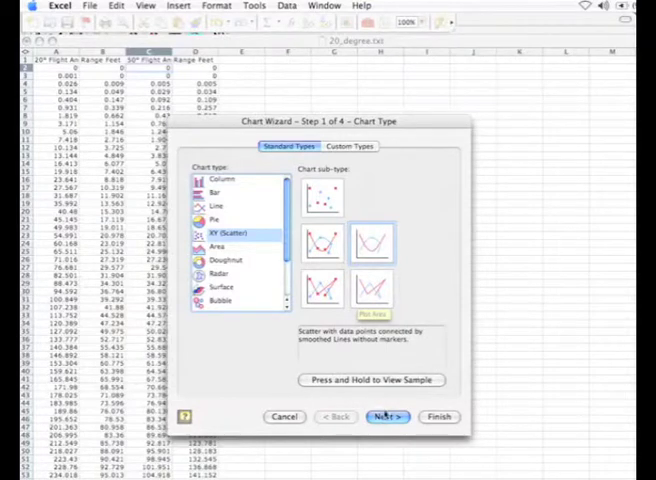
pyautogui.click(386, 416)
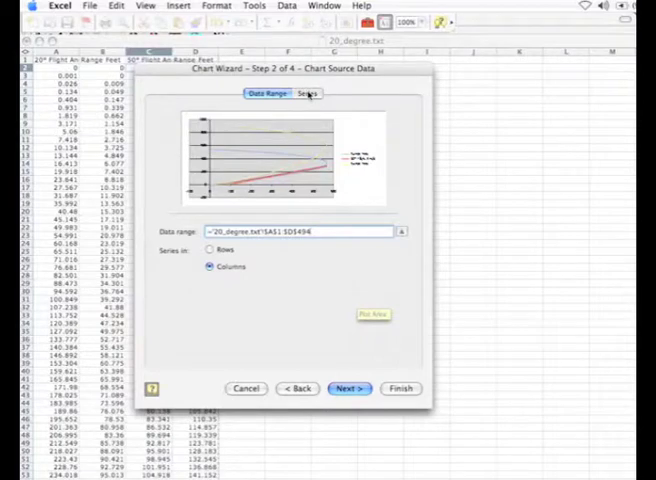
# Step: Remove the default series and add a new one named 20° Launch Angle
pyautogui.click(308, 92)
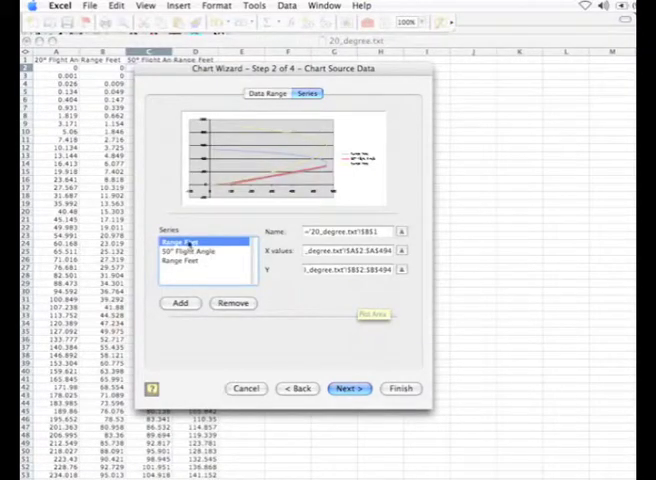
pyautogui.click(232, 304)
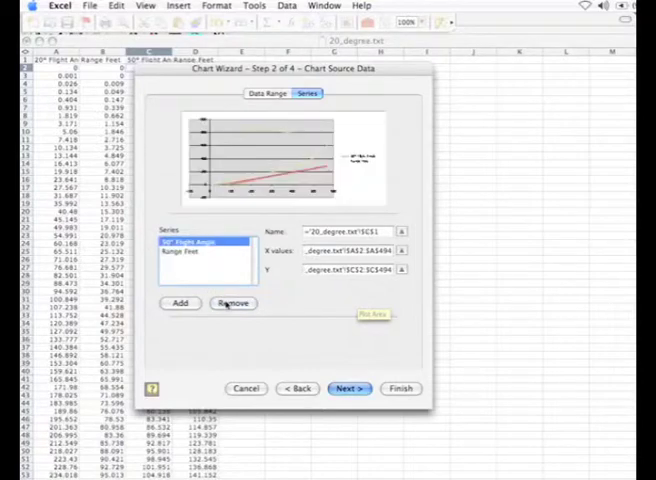
pyautogui.click(232, 304)
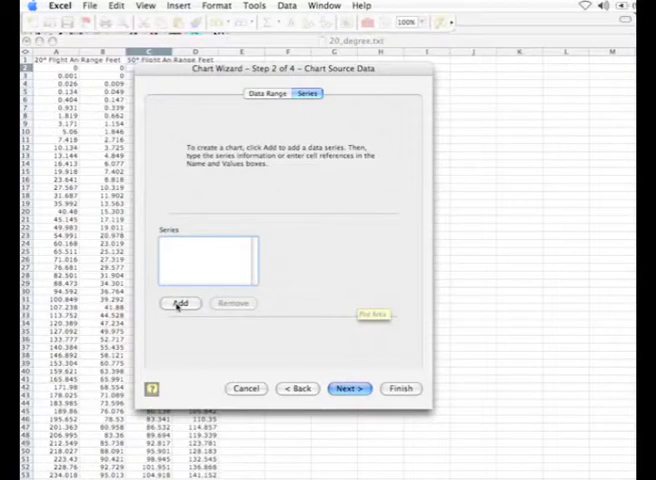
pyautogui.click(180, 304)
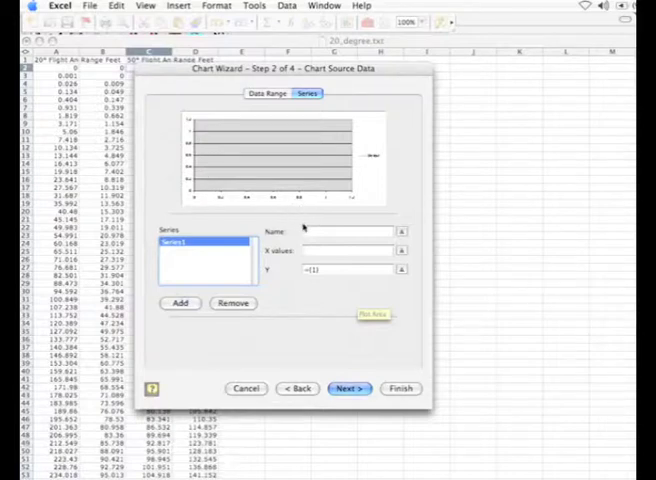
pyautogui.click(344, 232)
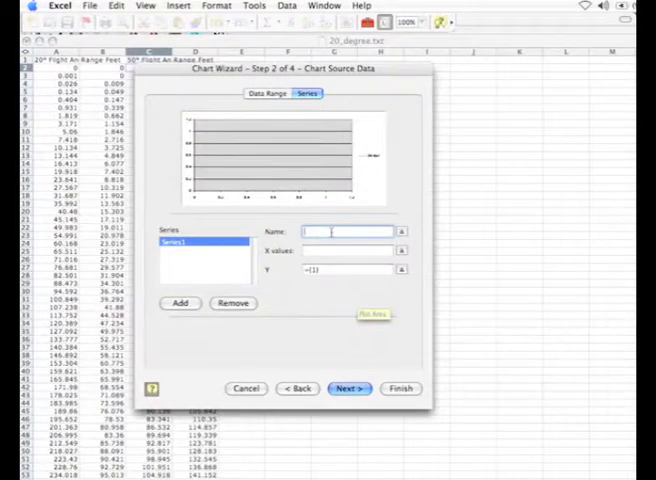
pyautogui.write('20')
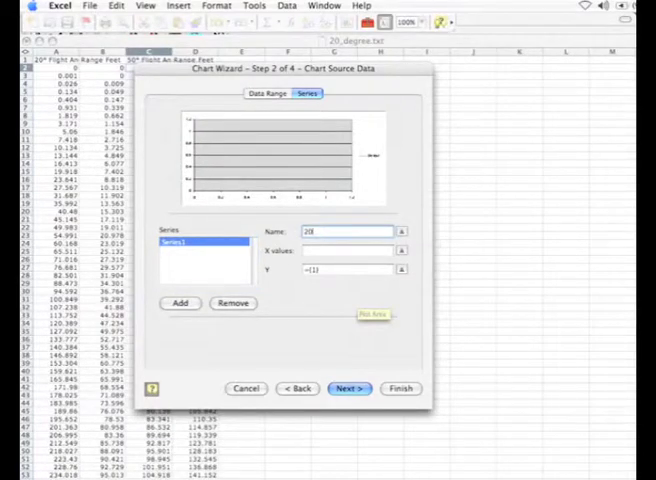
pyautogui.write('1')
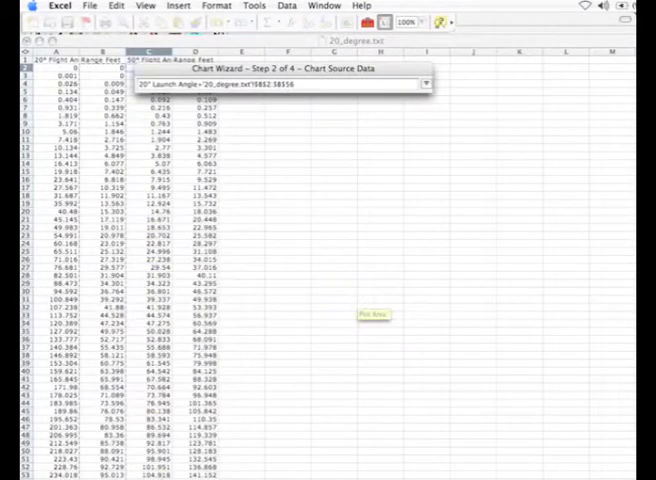
# Step: Select the full worksheet columns as the 20° series' X and Y value ranges
pyautogui.scroll(-3)
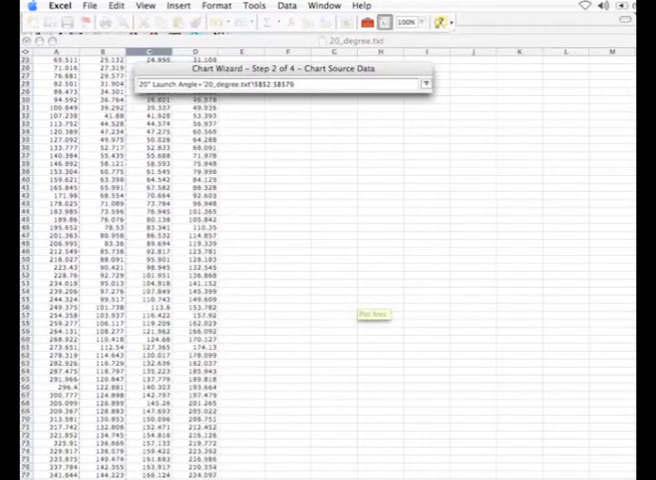
pyautogui.scroll(-3)
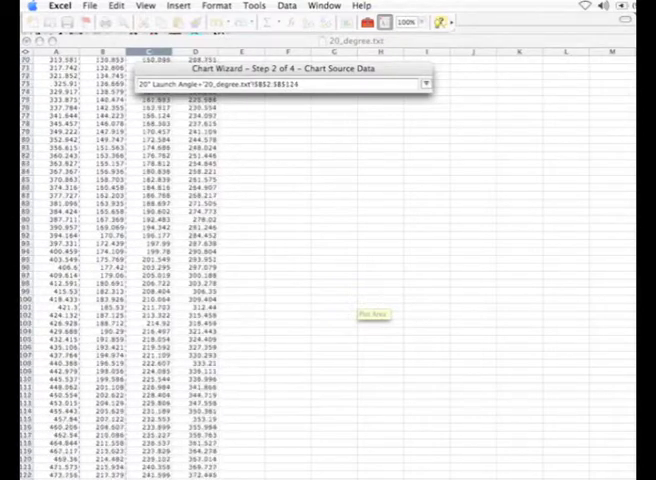
pyautogui.scroll(-3)
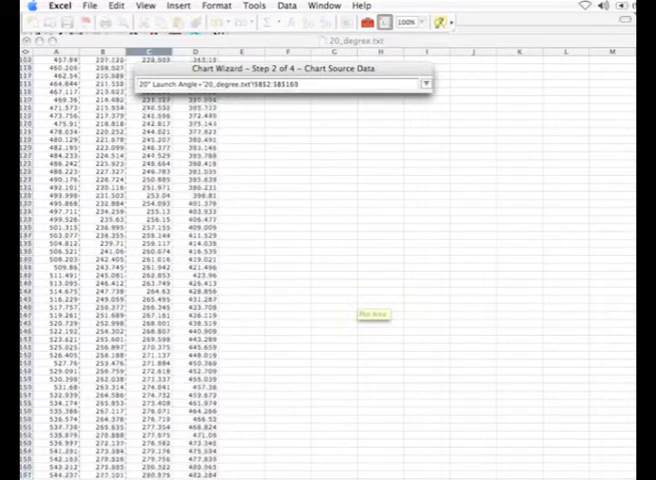
pyautogui.scroll(-3)
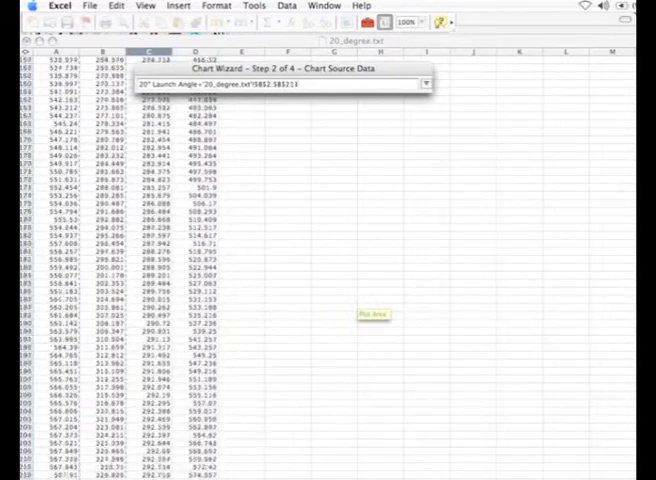
pyautogui.scroll(-3)
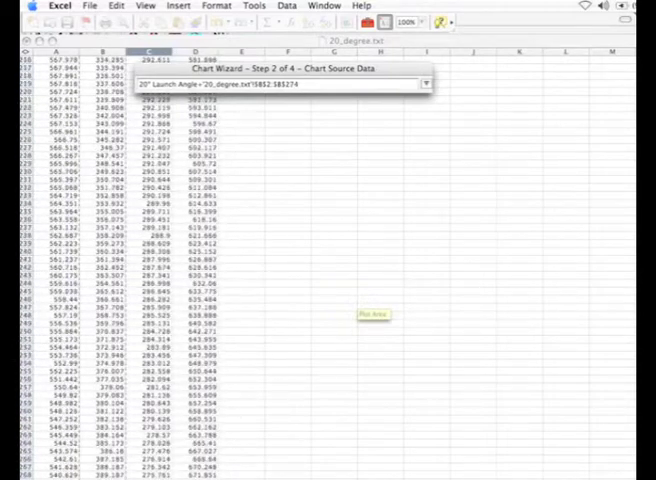
pyautogui.scroll(-3)
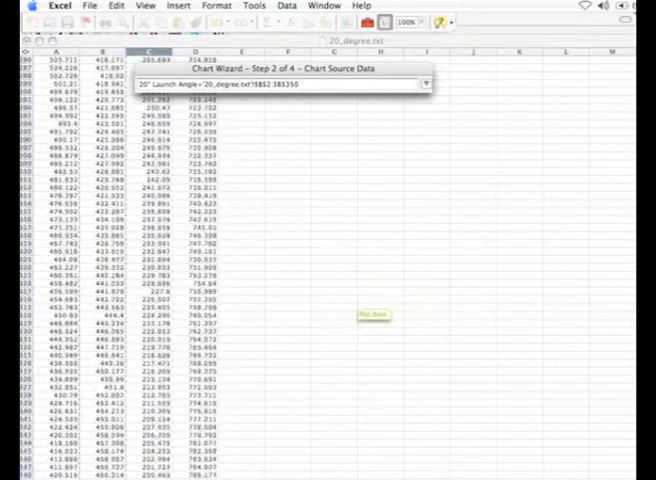
pyautogui.scroll(-3)
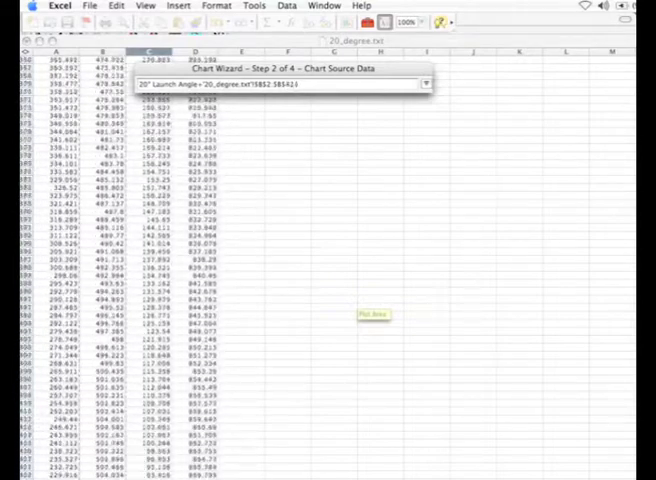
pyautogui.scroll(-3)
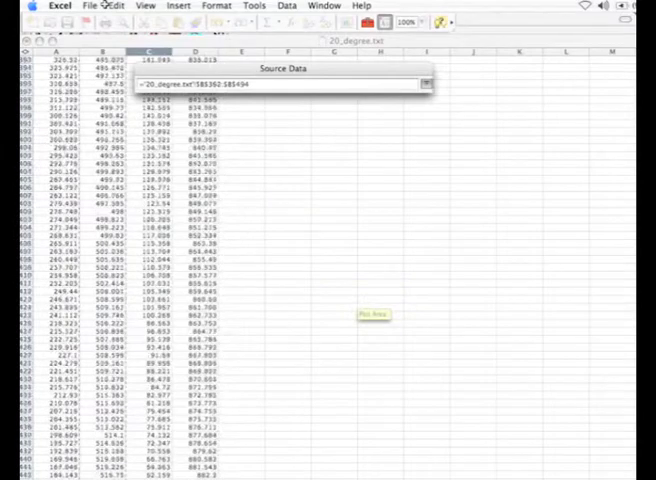
pyautogui.scroll(-3)
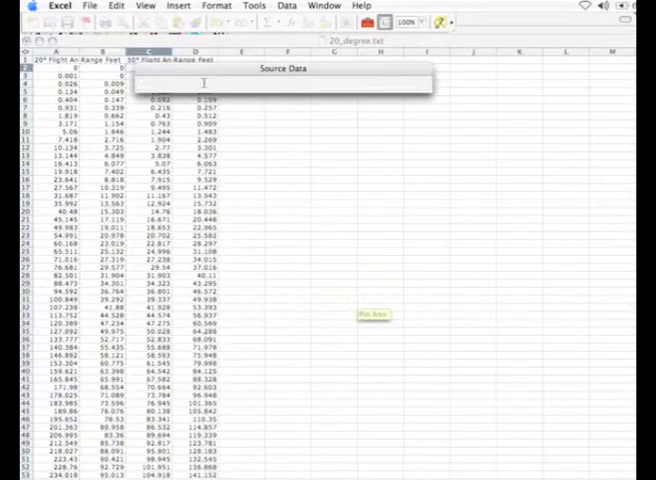
pyautogui.click(308, 92)
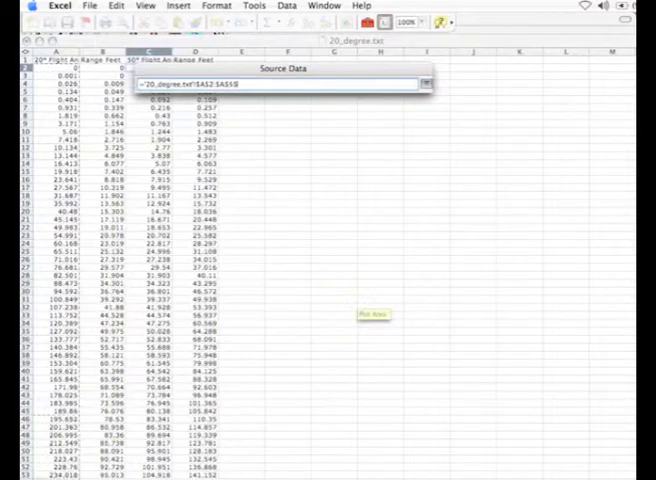
pyautogui.scroll(-3)
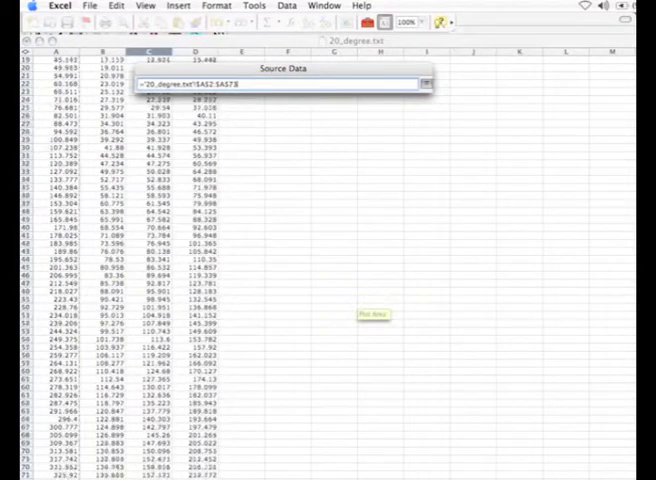
pyautogui.scroll(-3)
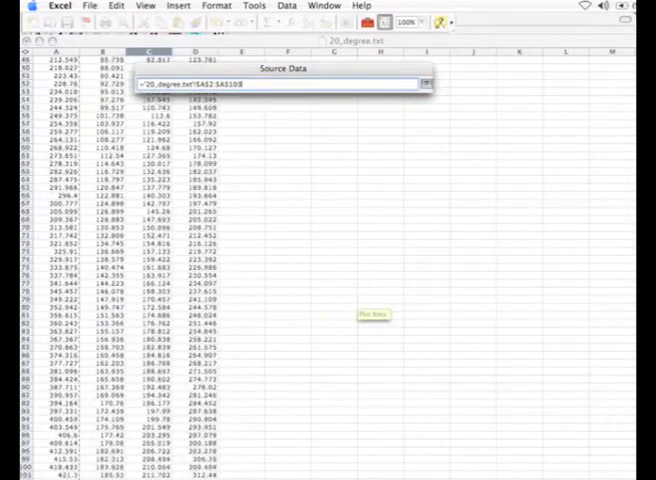
pyautogui.scroll(-3)
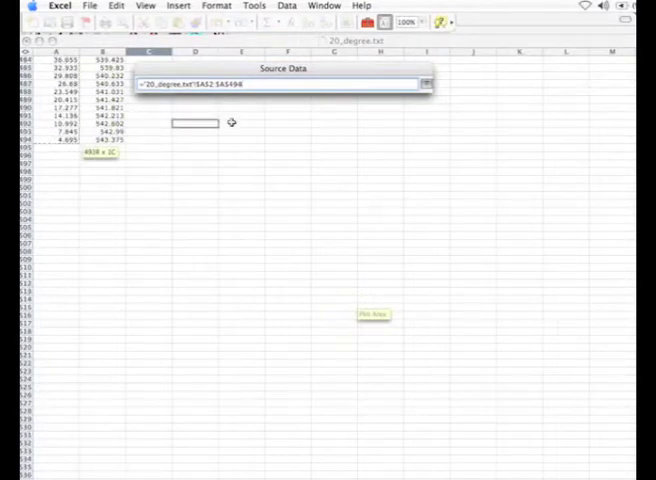
pyautogui.click(308, 92)
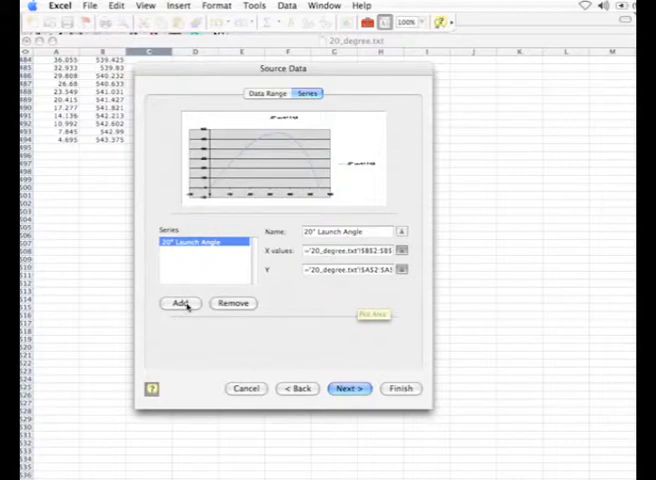
# Step: Add a second series named 50° Launch Angle and select its X values column from the worksheet
pyautogui.click(180, 304)
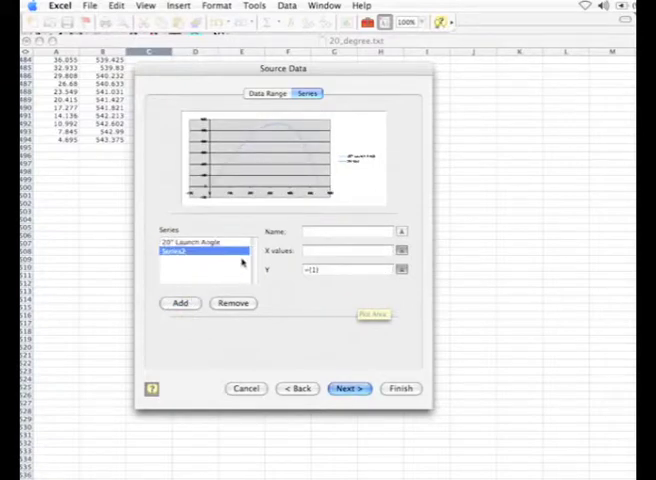
pyautogui.click(344, 232)
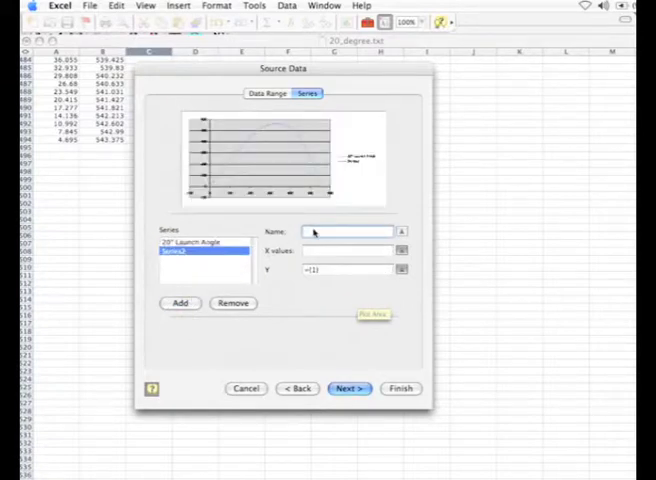
pyautogui.write('50° Launch Angle')
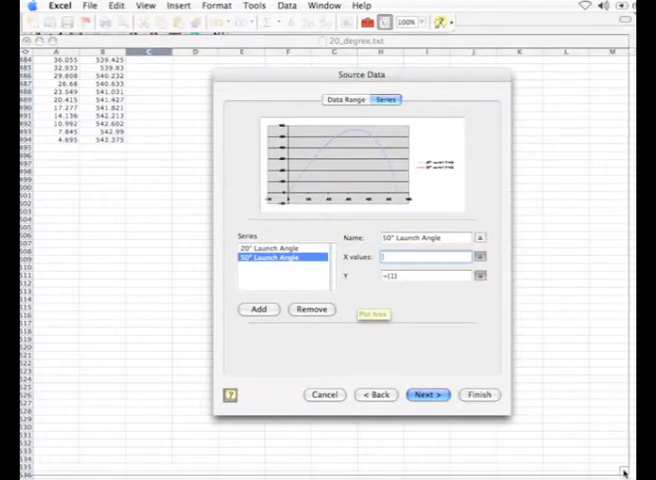
pyautogui.scroll(-3)
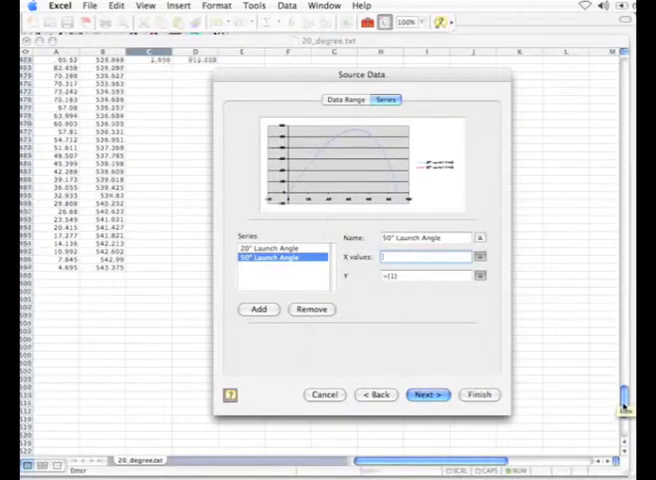
pyautogui.scroll(-3)
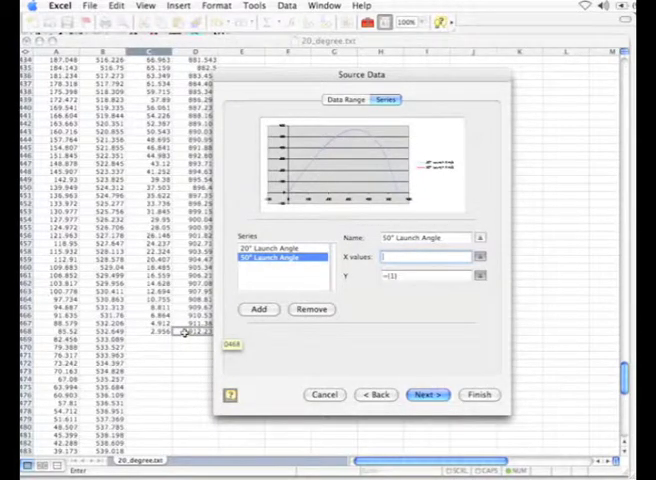
pyautogui.click(480, 256)
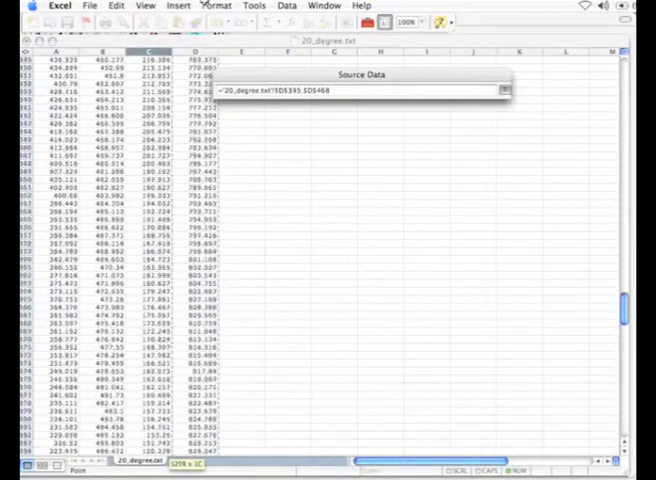
pyautogui.scroll(-3)
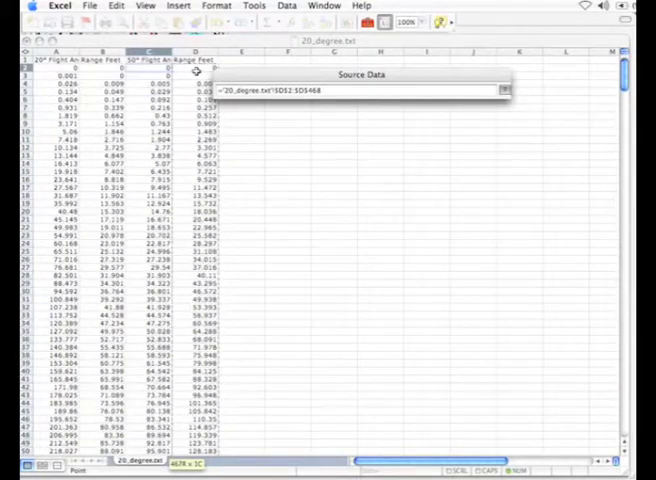
pyautogui.click(384, 100)
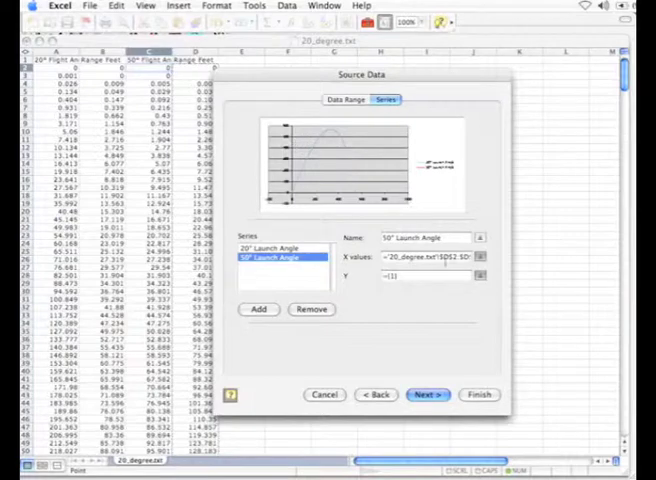
# Step: Select the matching worksheet column as the 50° series' Y values
pyautogui.click(424, 276)
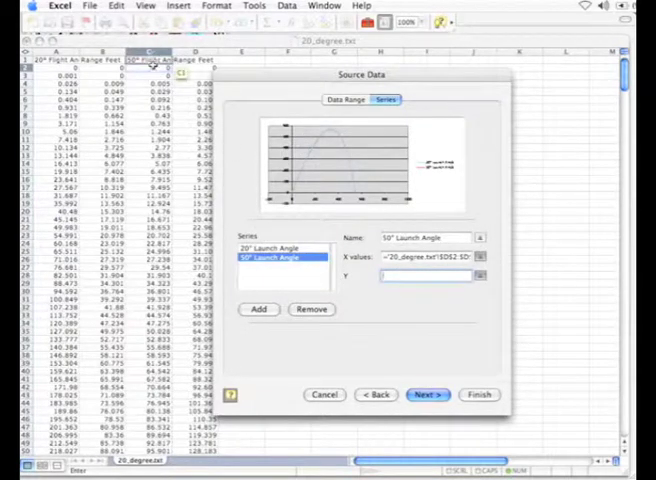
pyautogui.click(480, 256)
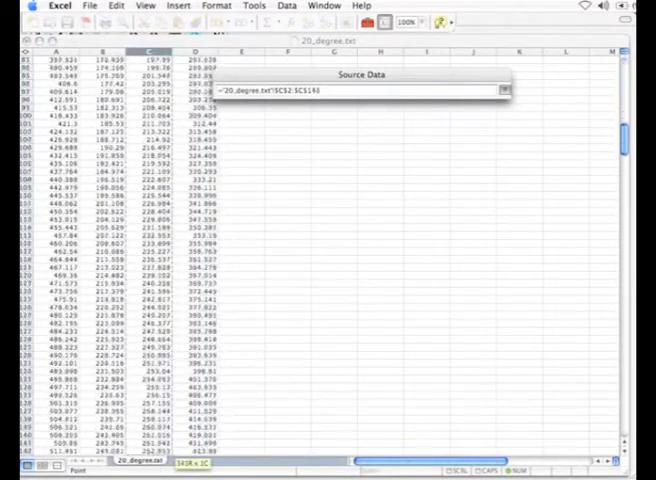
pyautogui.scroll(-3)
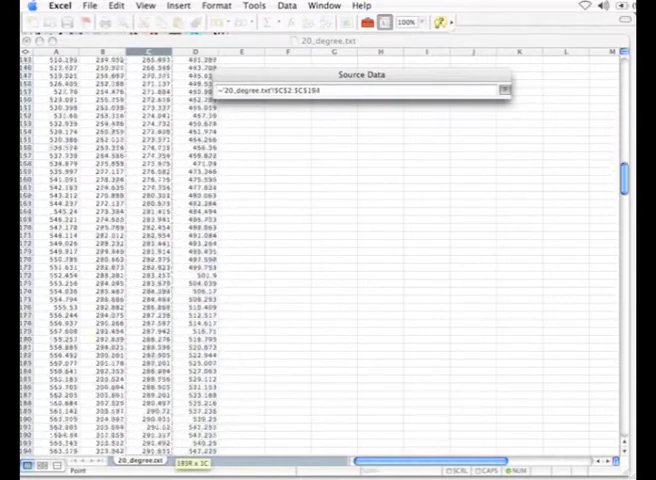
pyautogui.scroll(-3)
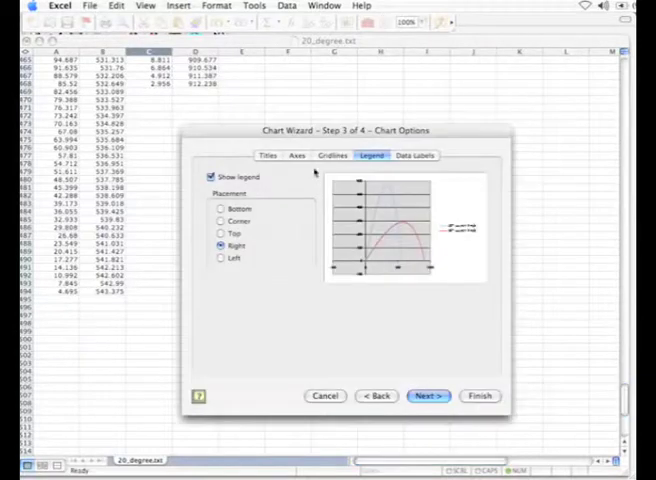
# Step: Title the chart Altitude Vs Range and label the axes Feet
pyautogui.click(268, 156)
pyautogui.write('Altitude Vs Range')
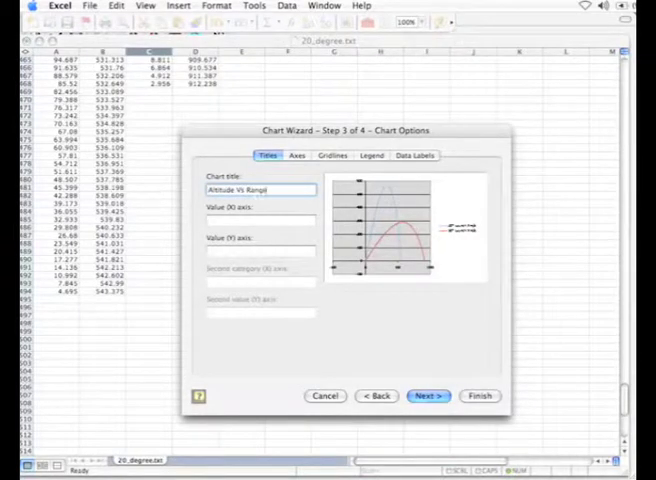
pyautogui.click(258, 220)
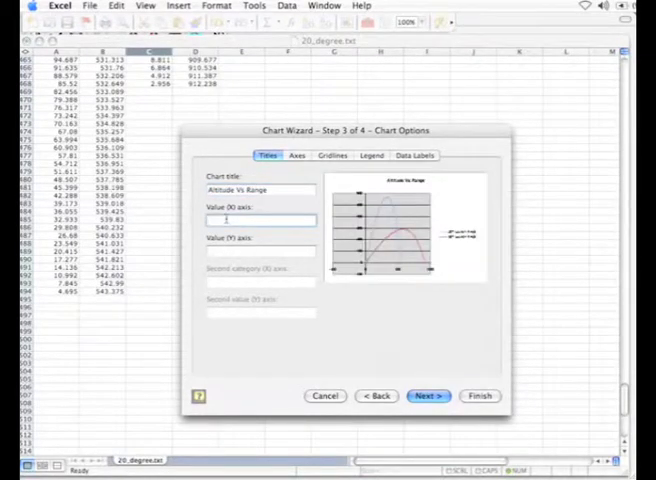
pyautogui.write('Feed')
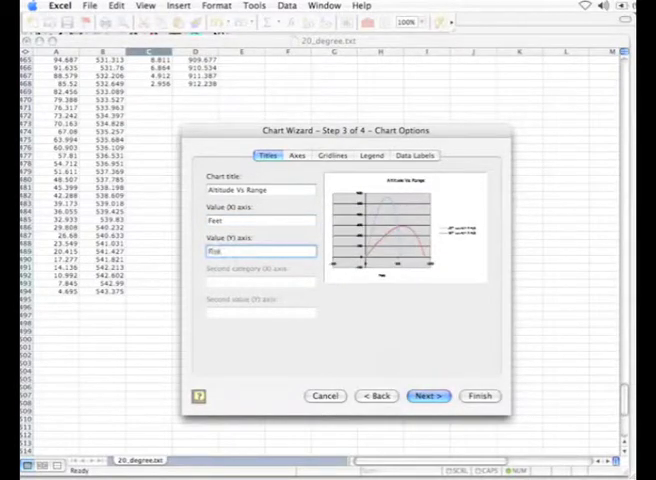
pyautogui.click(296, 156)
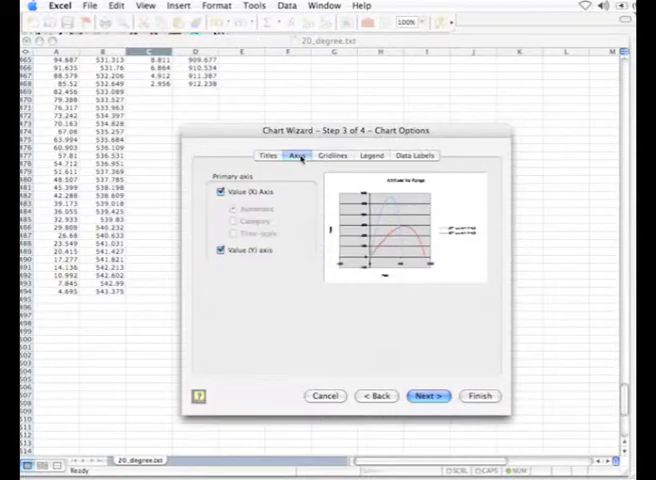
# Step: Add Value (X) major gridlines and place the legend at the top
pyautogui.click(332, 156)
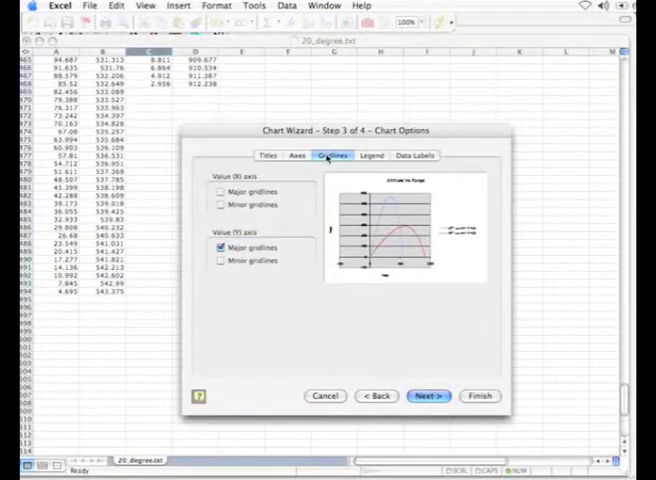
pyautogui.click(220, 192)
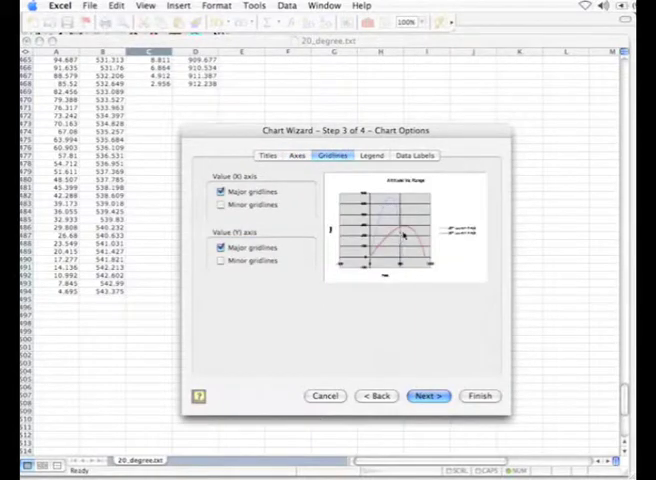
pyautogui.click(412, 156)
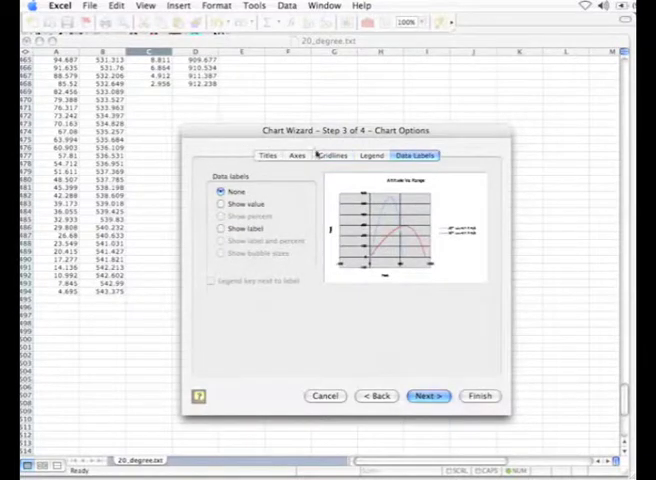
pyautogui.click(372, 156)
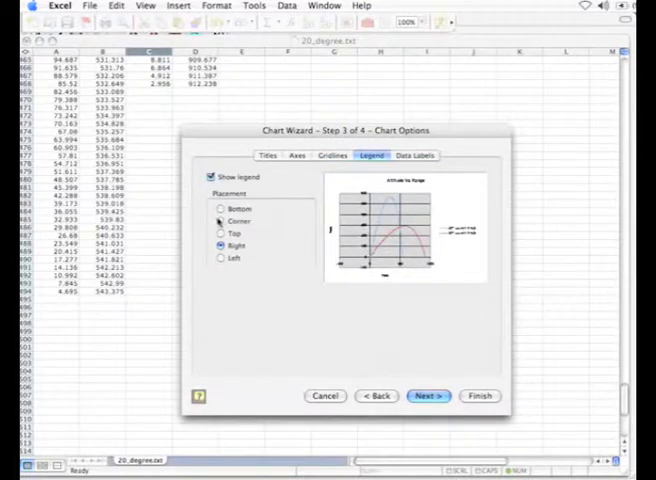
pyautogui.click(220, 232)
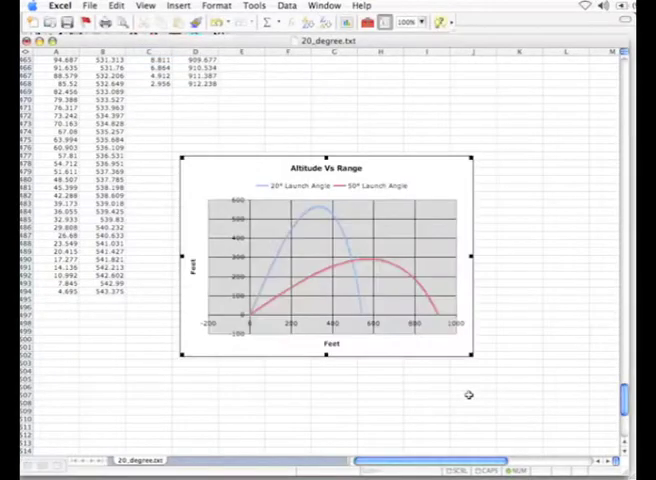
# Step: Insert the finished chart on the sheet and drag its handles to enlarge it
pyautogui.click(330, 260)
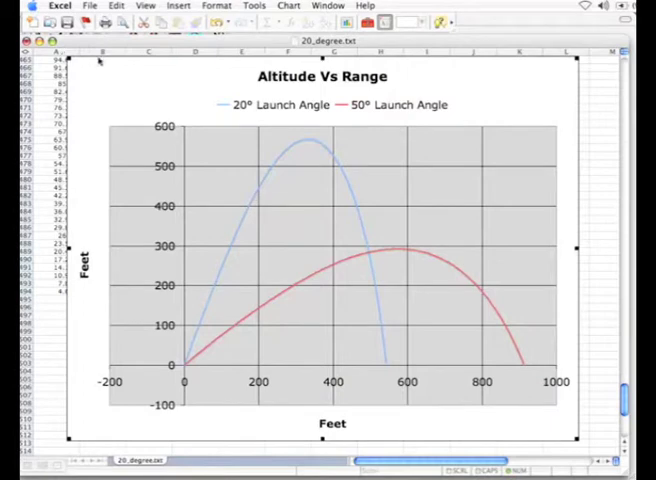
pyautogui.moveTo(104, 56)
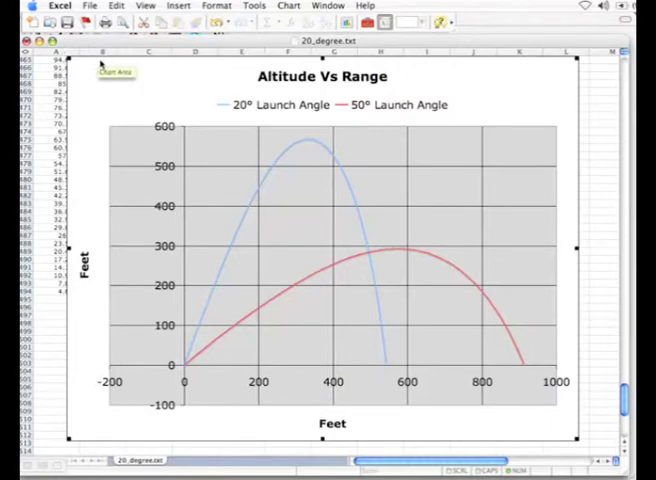
pyautogui.moveTo(100, 62)
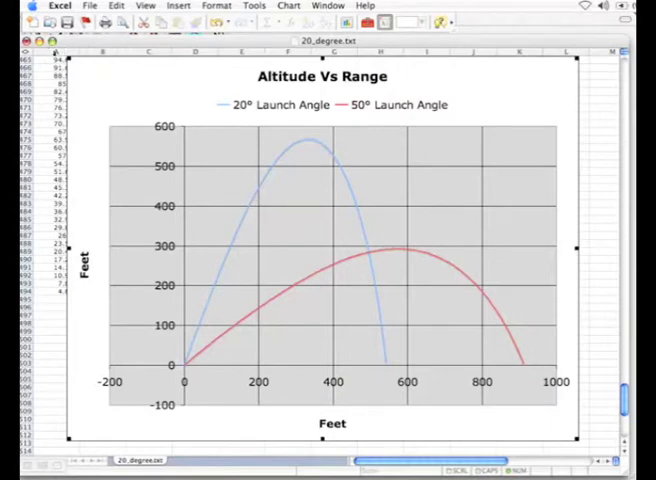